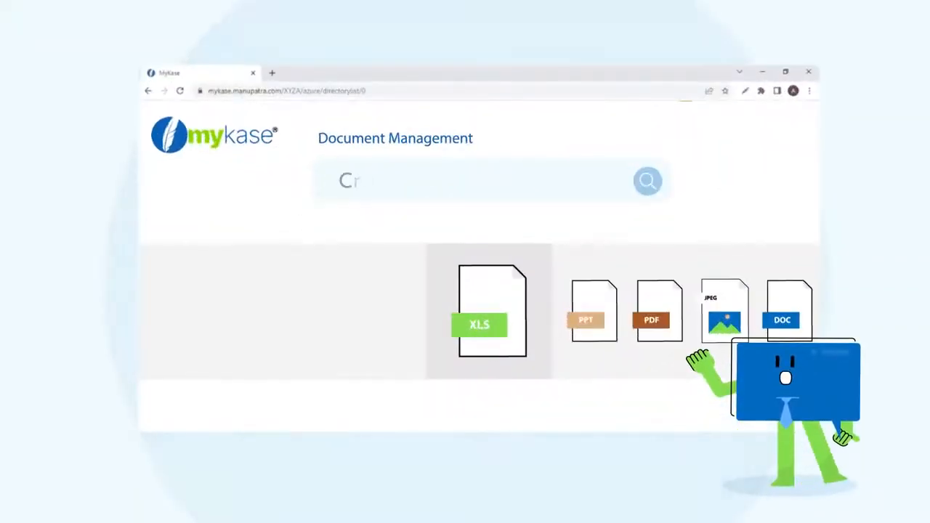
text(Creditor Petition)
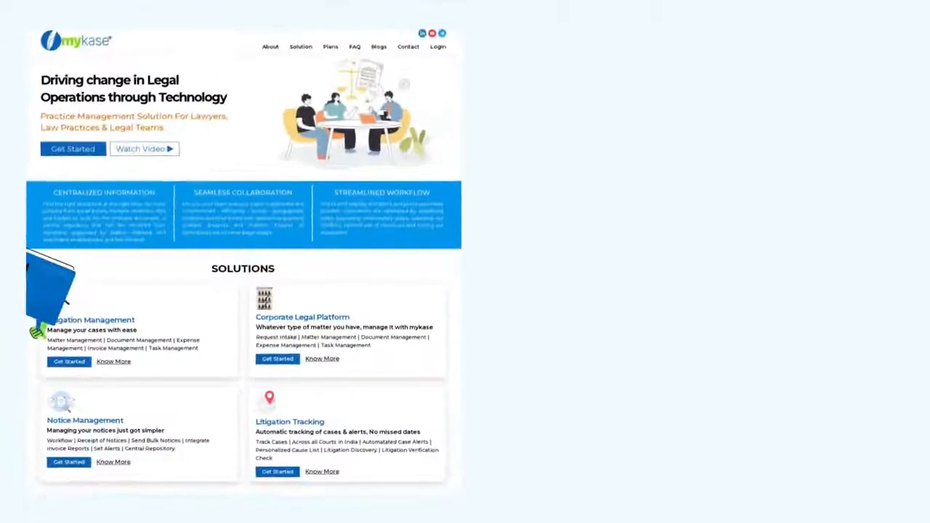
scroll(down, 3)
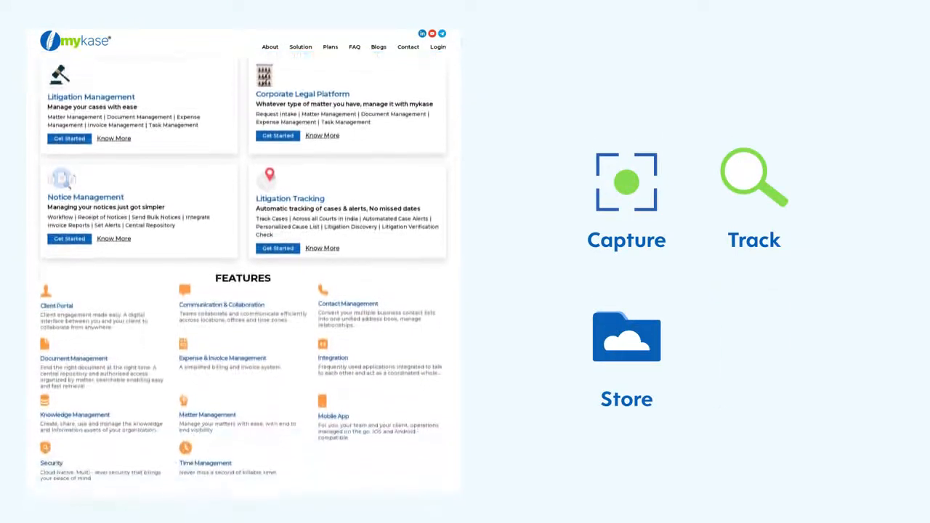
scroll(down, 3)
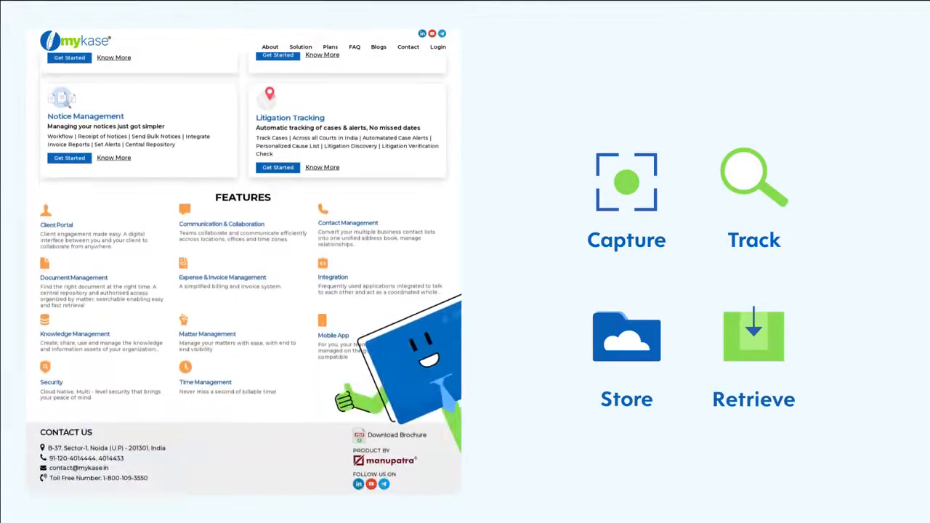